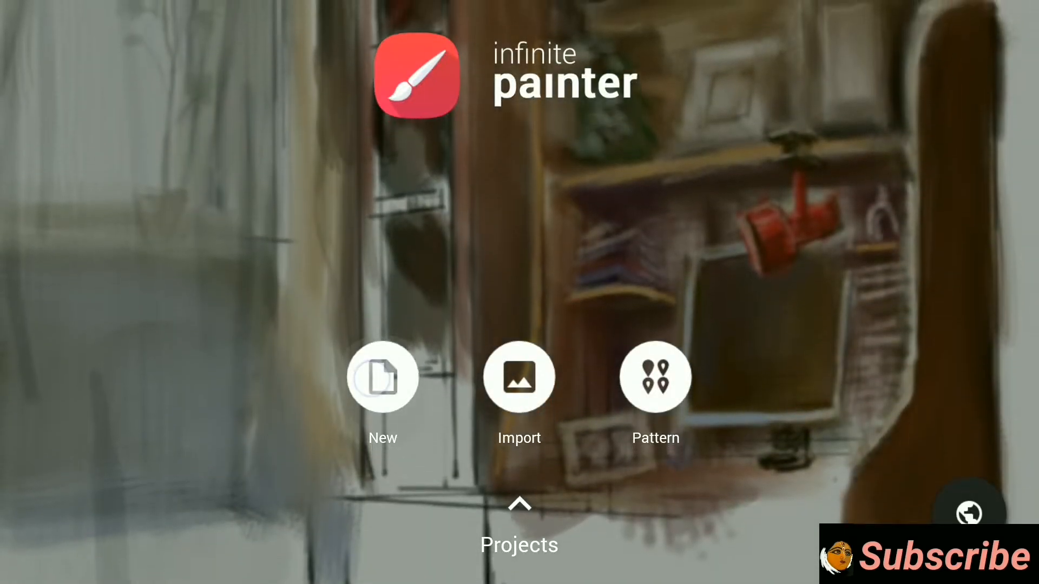
# Open the new-canvas setup, which shows a 1080 canvas size.
pyautogui.click(383, 377)
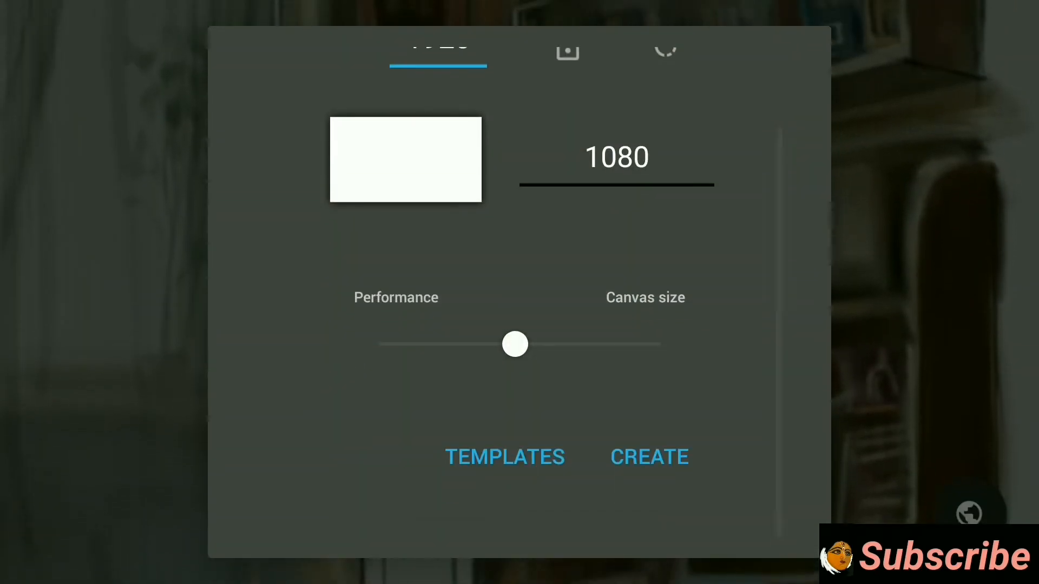
# Create the canvas and sketch bold black graffiti outlines of the word FUN.
pyautogui.click(648, 457)
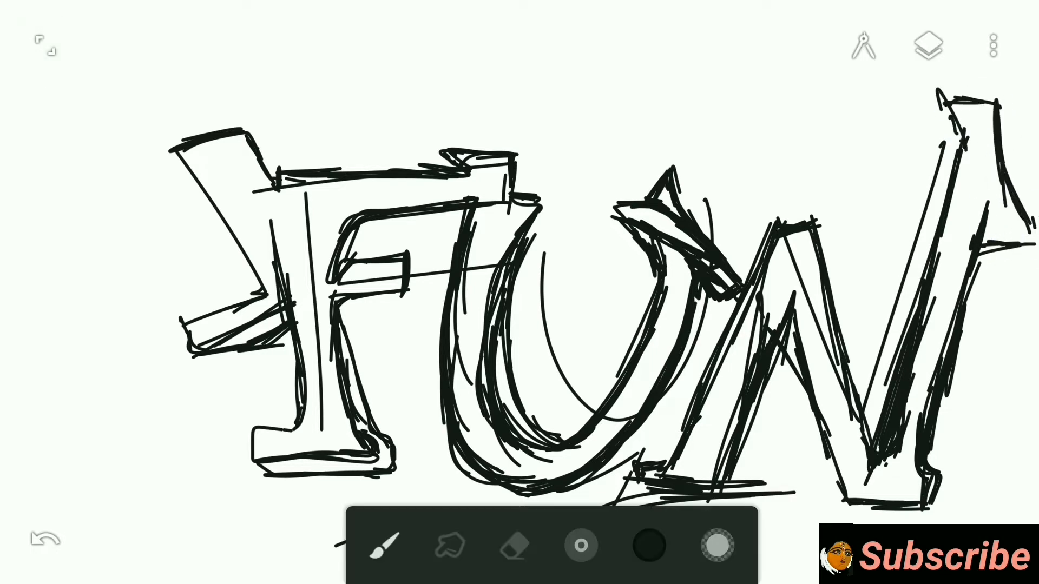
pyautogui.click(926, 41)
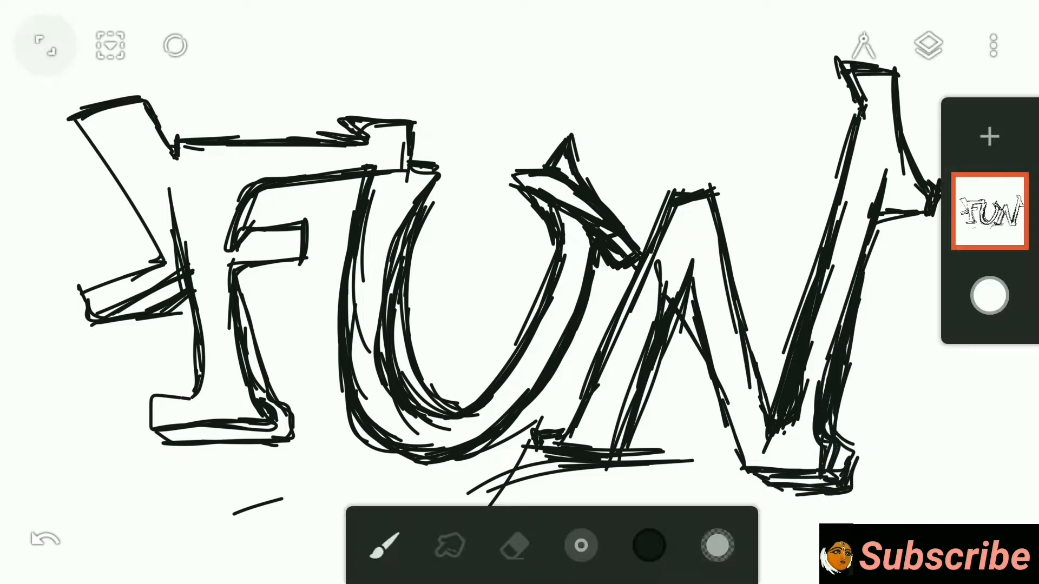
pyautogui.click(513, 545)
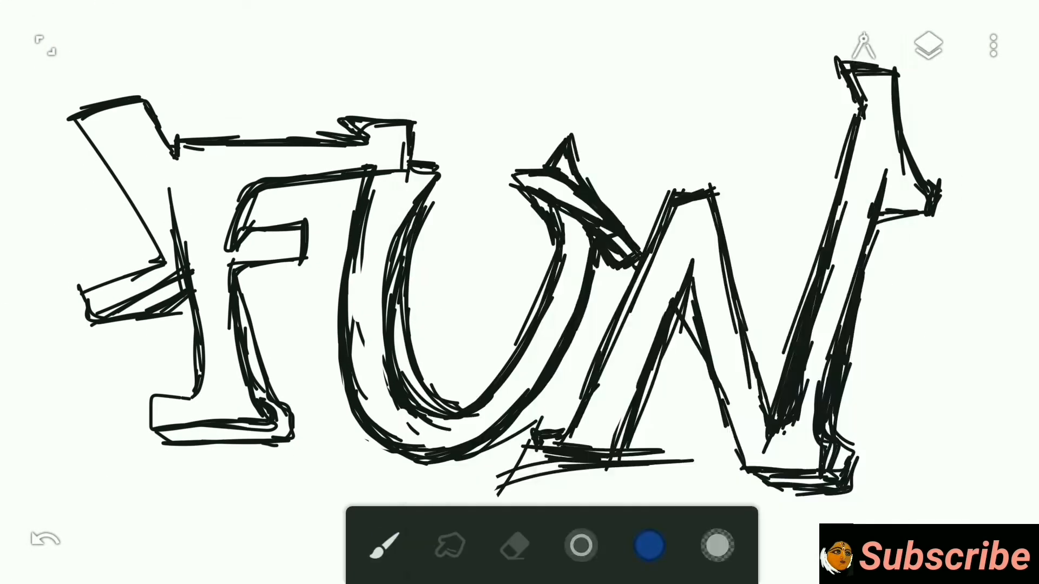
# Paint F green, U blue with lighter highlights, and N orange-red.
pyautogui.click(581, 544)
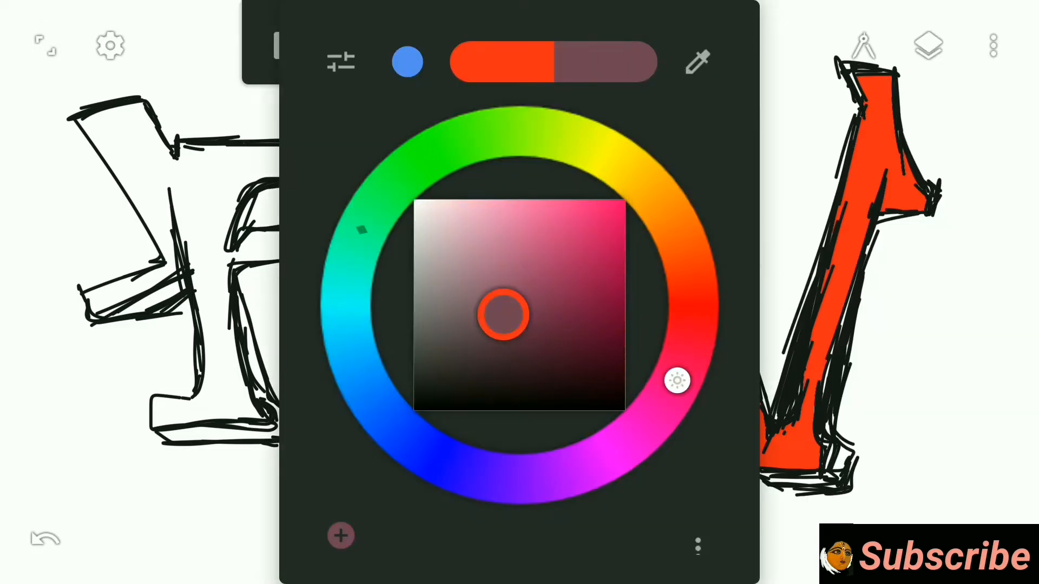
pyautogui.moveTo(676, 380); pyautogui.dragTo(364, 221)
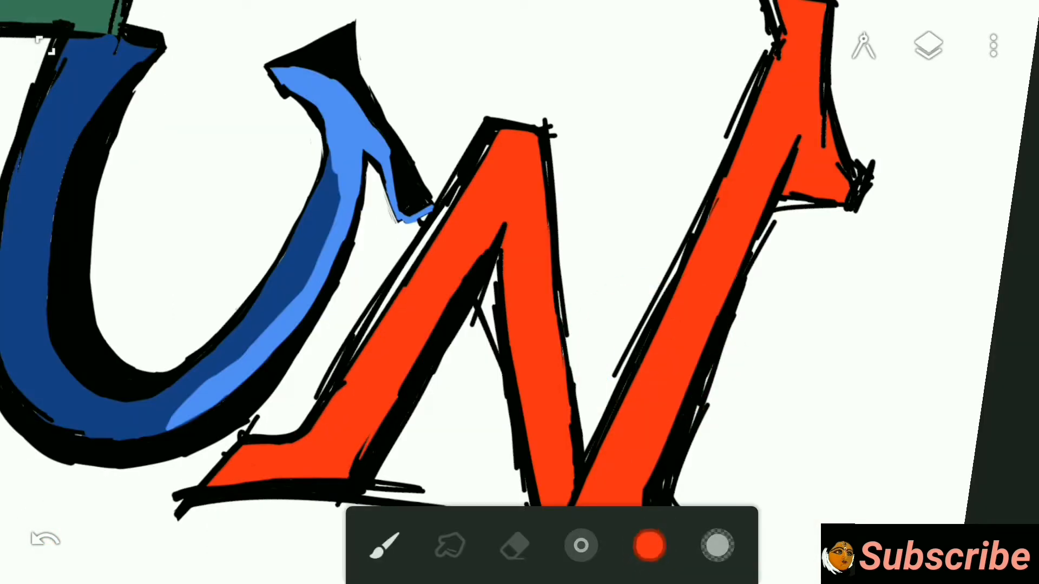
# Brush lighter red highlight strokes along the edges of the N.
pyautogui.click(648, 546)
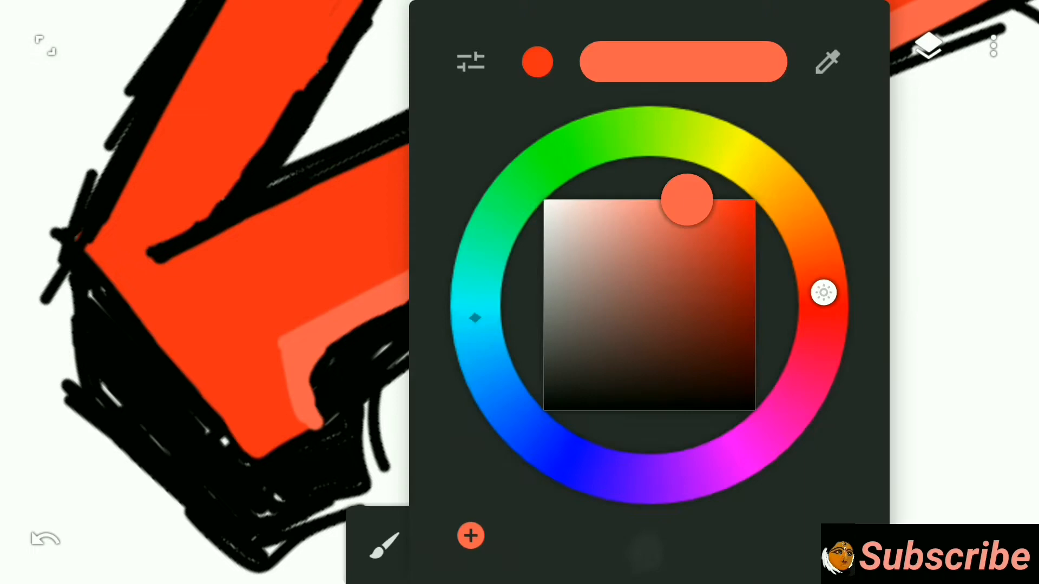
pyautogui.moveTo(686, 198); pyautogui.dragTo(756, 199)
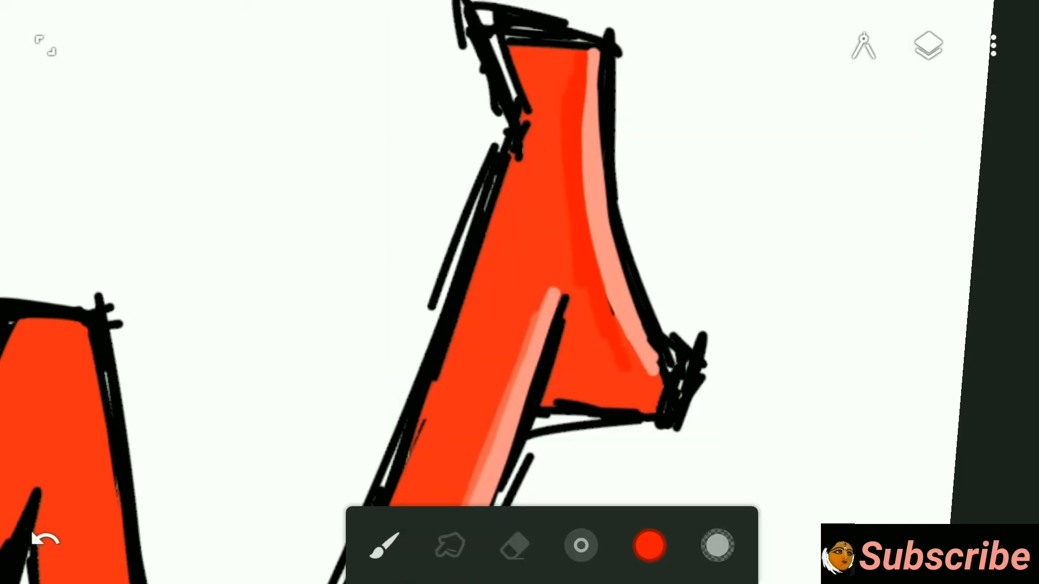
pyautogui.click(649, 546)
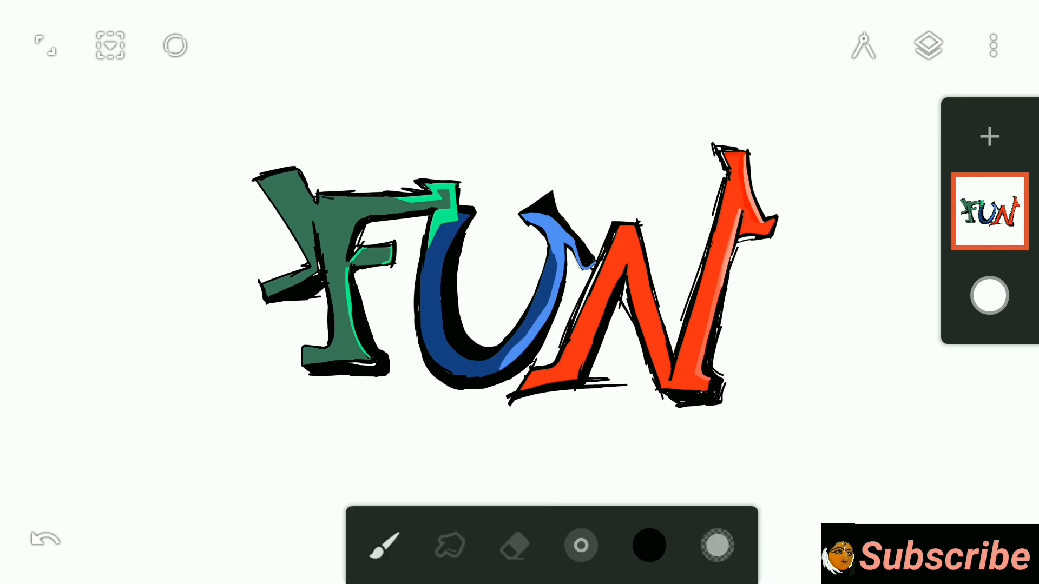
# Duplicate the FUN layer, flip it vertically below the word, and fade it.
pyautogui.click(988, 137)
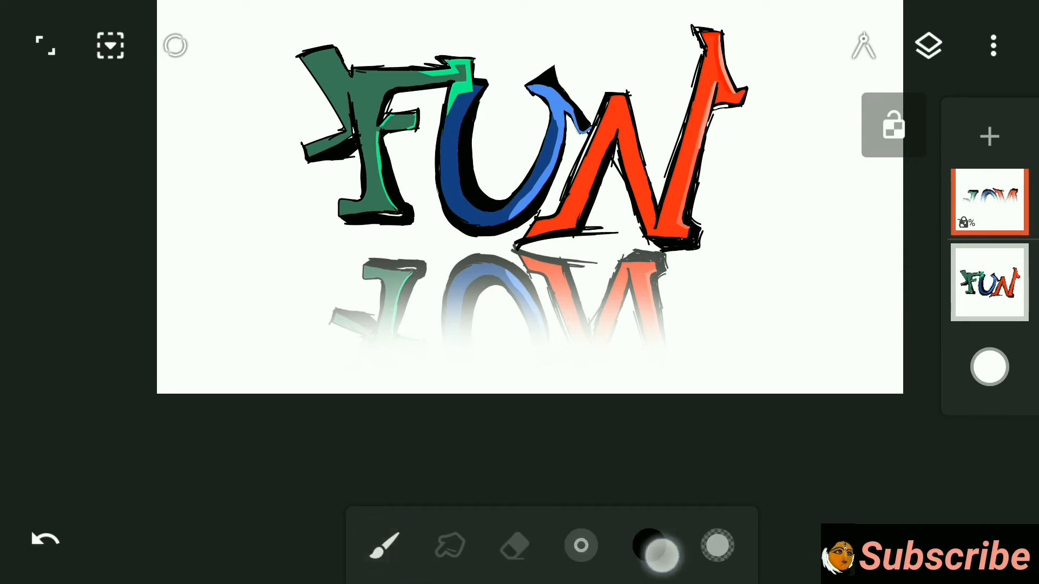
pyautogui.click(381, 546)
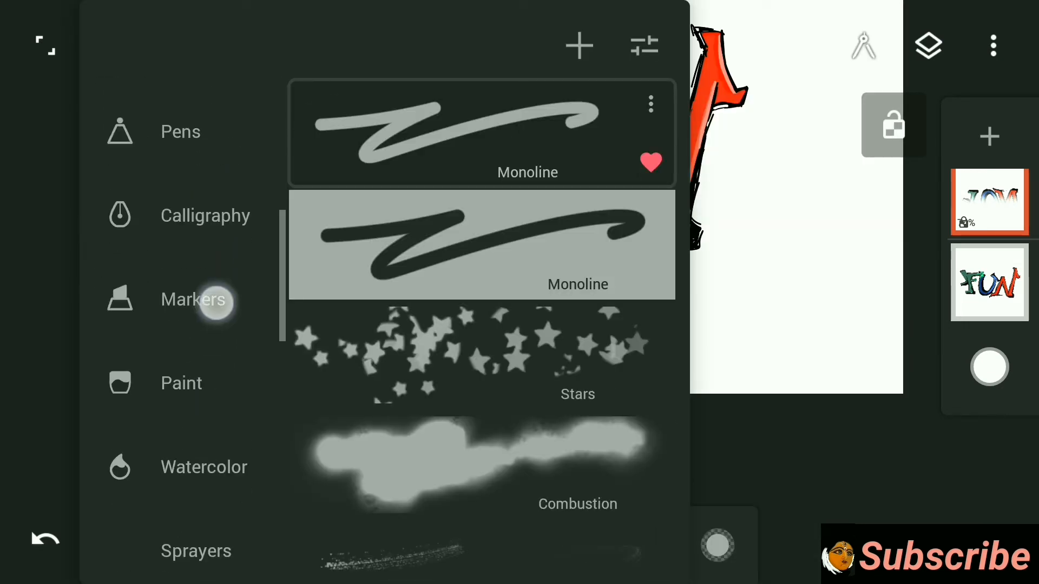
# Add an empty layer under the FUN layers, with the reflection at 74% opacity.
pyautogui.scroll(-3)
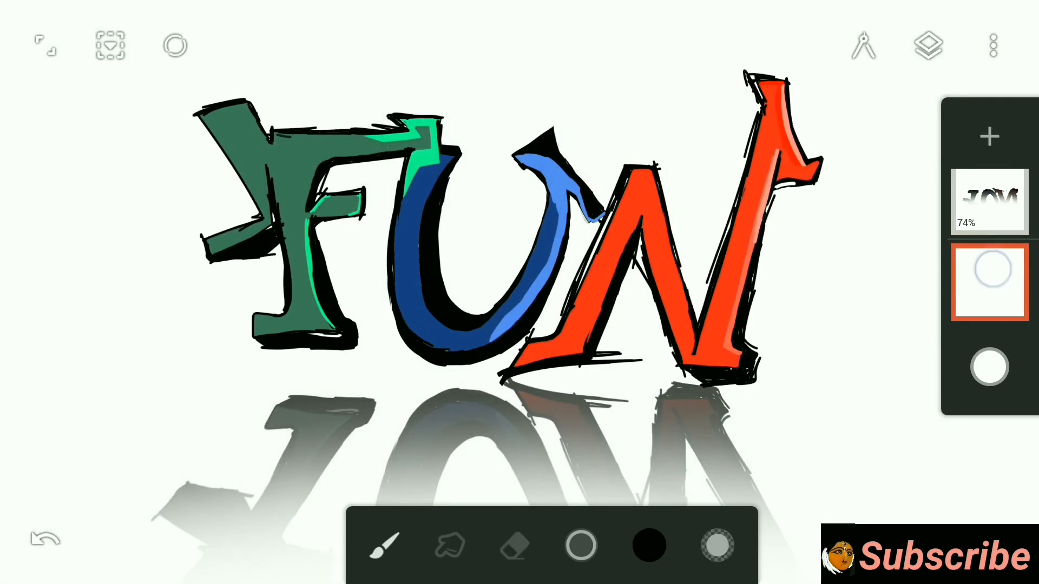
# Import a brick wall photo and scale it to cover most of the canvas.
pyautogui.click(399, 545)
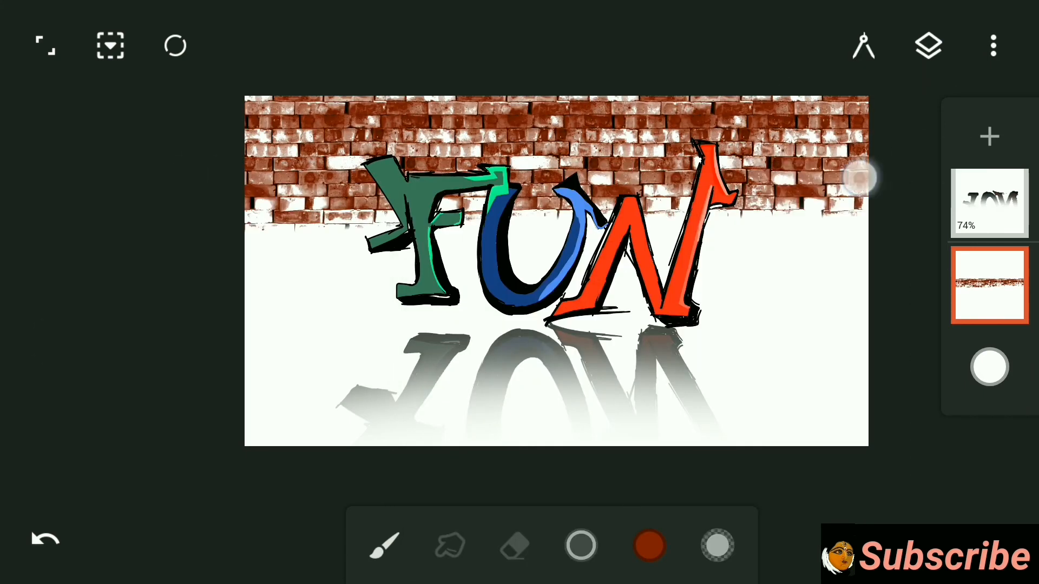
pyautogui.click(989, 286)
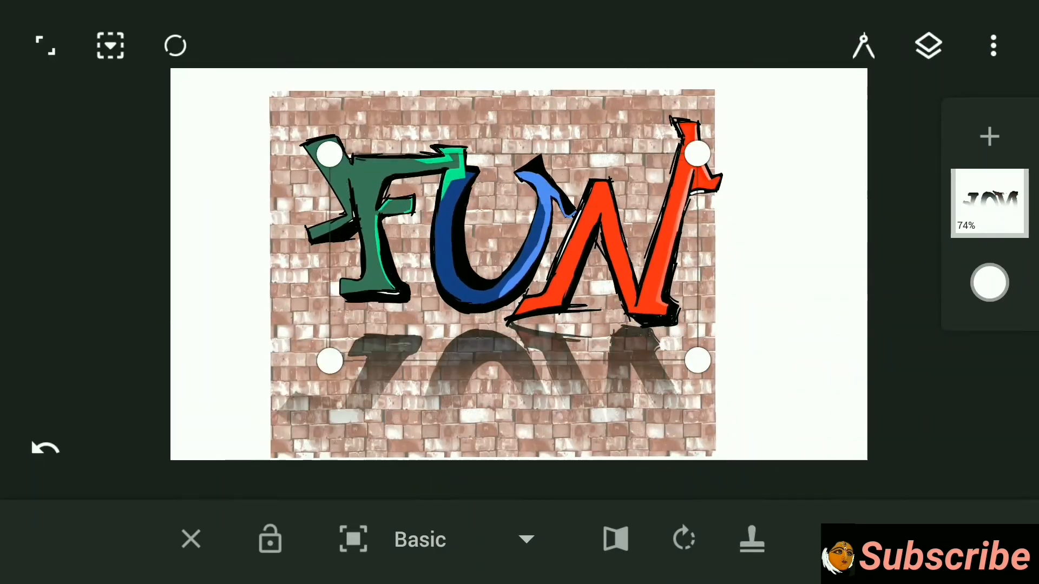
# Warp the brick wall into a curve and fade its layer to 55% opacity.
pyautogui.moveTo(696, 360); pyautogui.dragTo(768, 401)
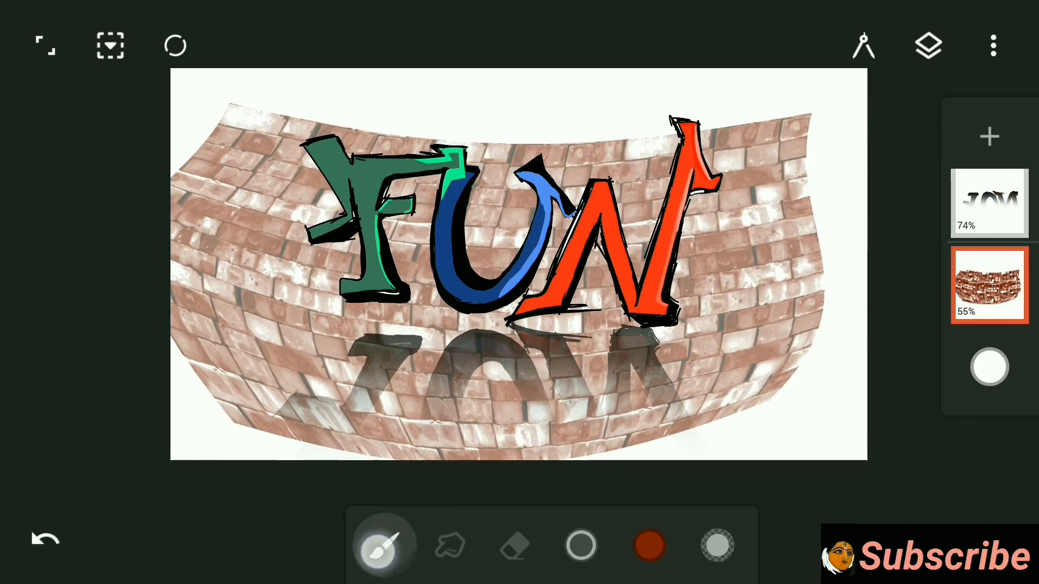
pyautogui.click(383, 546)
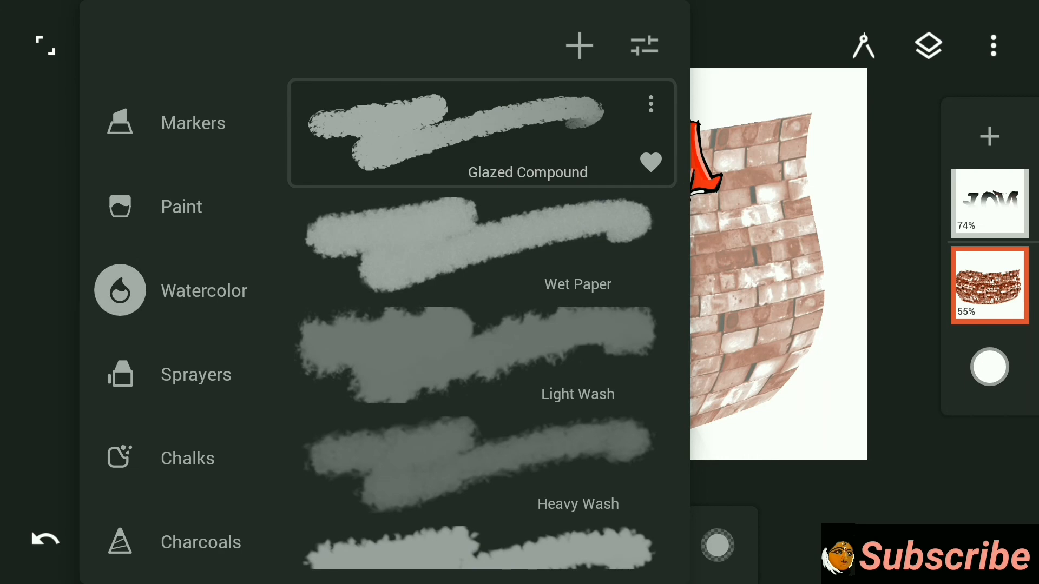
# Paint dark red watercolor drips down the right edge of the brick wall.
pyautogui.scroll(-3)
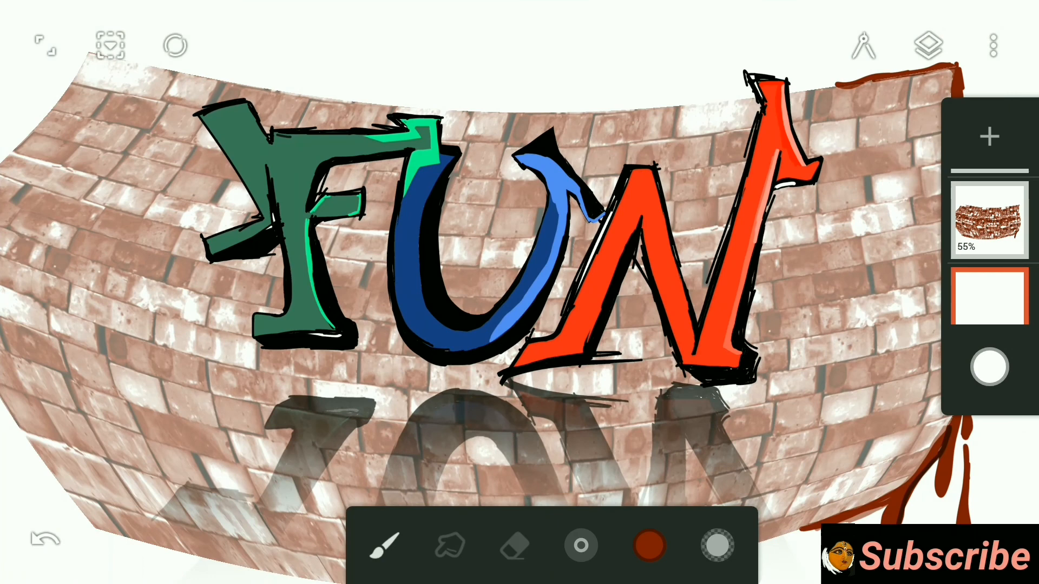
pyautogui.click(992, 45)
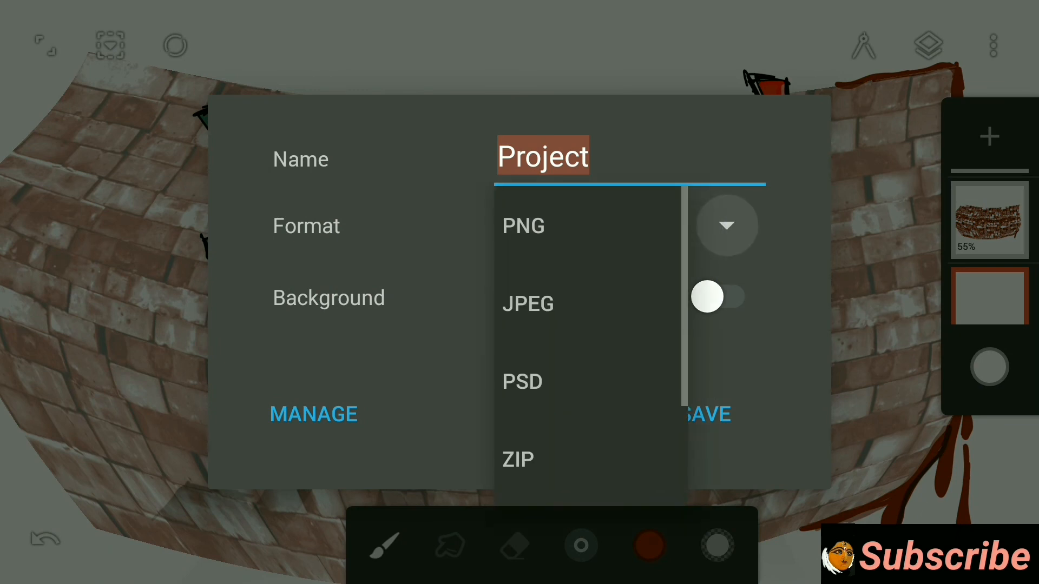
# Set the export to PNG with the background on and name the file 'Graff'.
pyautogui.click(523, 225)
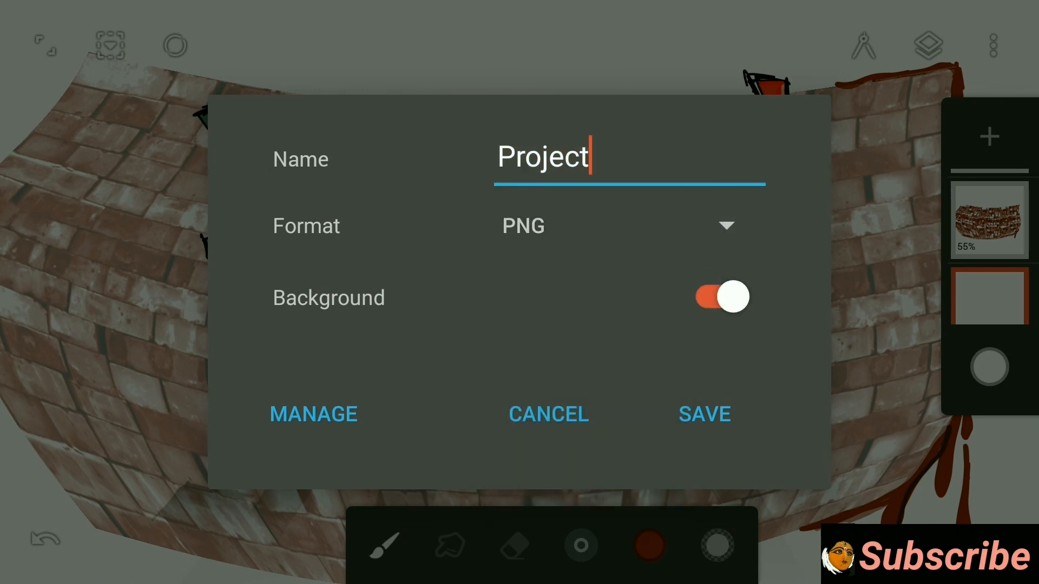
pyautogui.write('Graff')
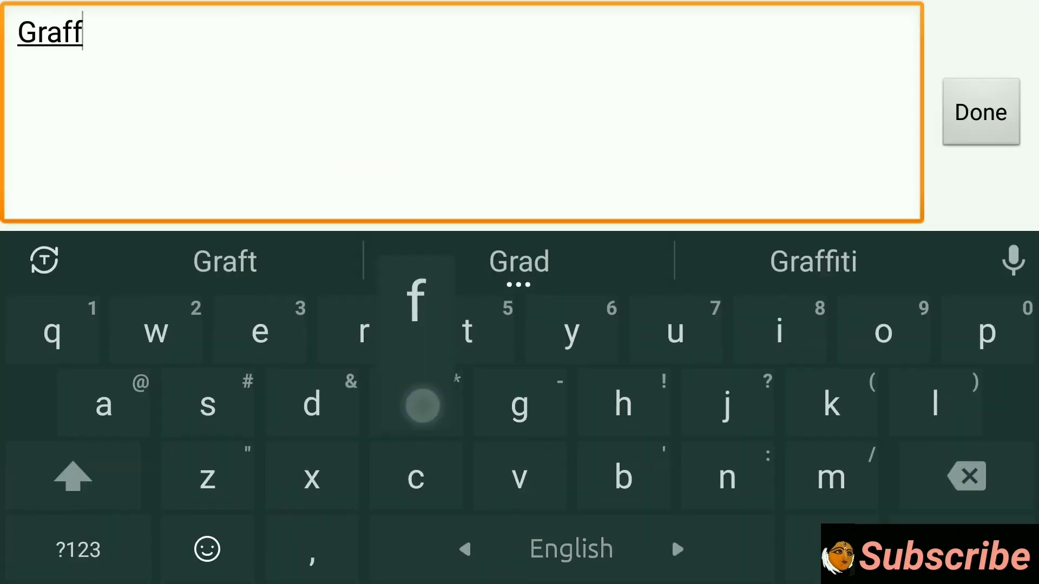